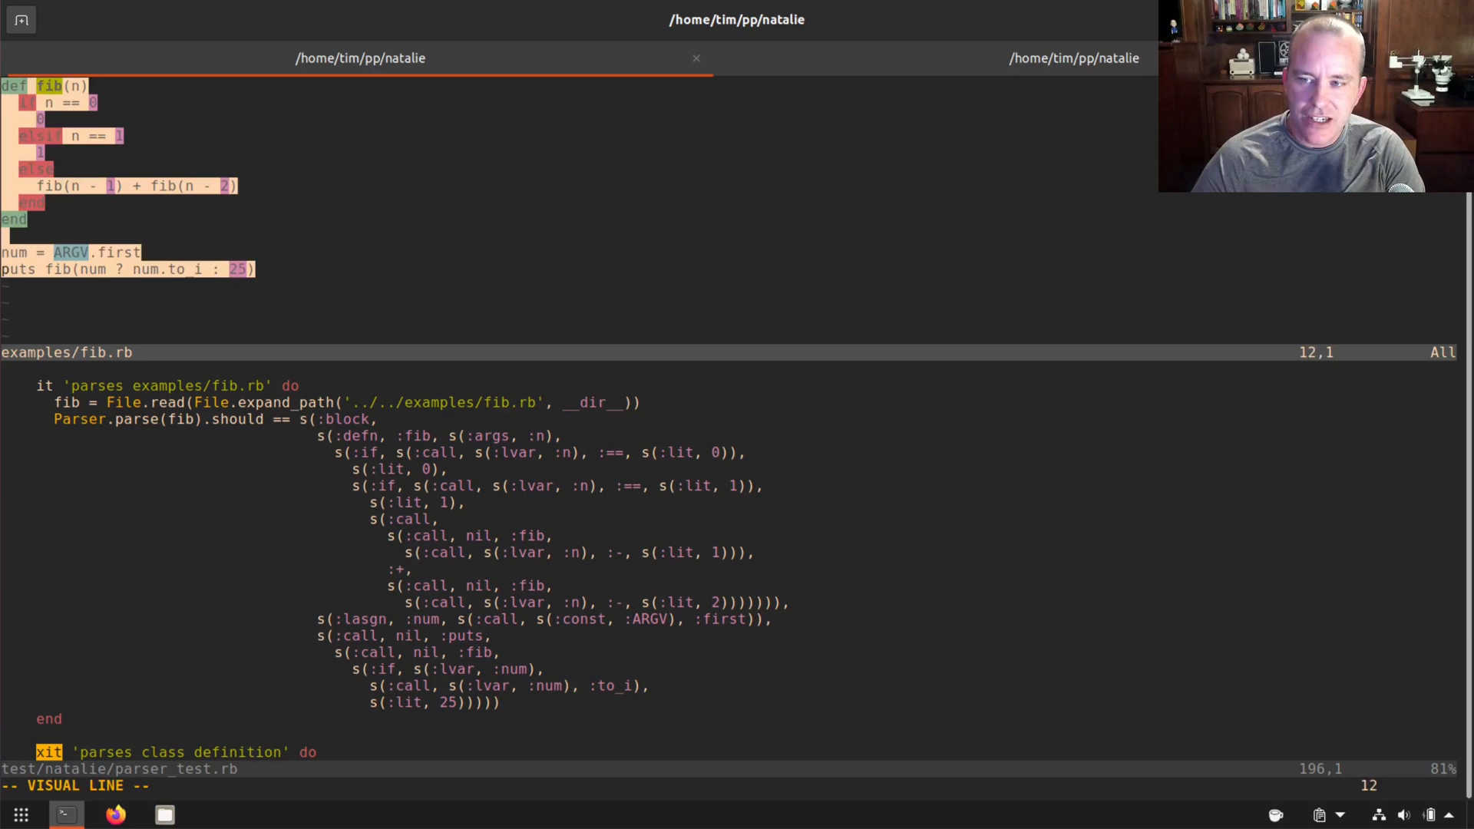
# - Leave insert mode in Vim to close fib.rb and the parser test files
pyautogui.press('Escape')
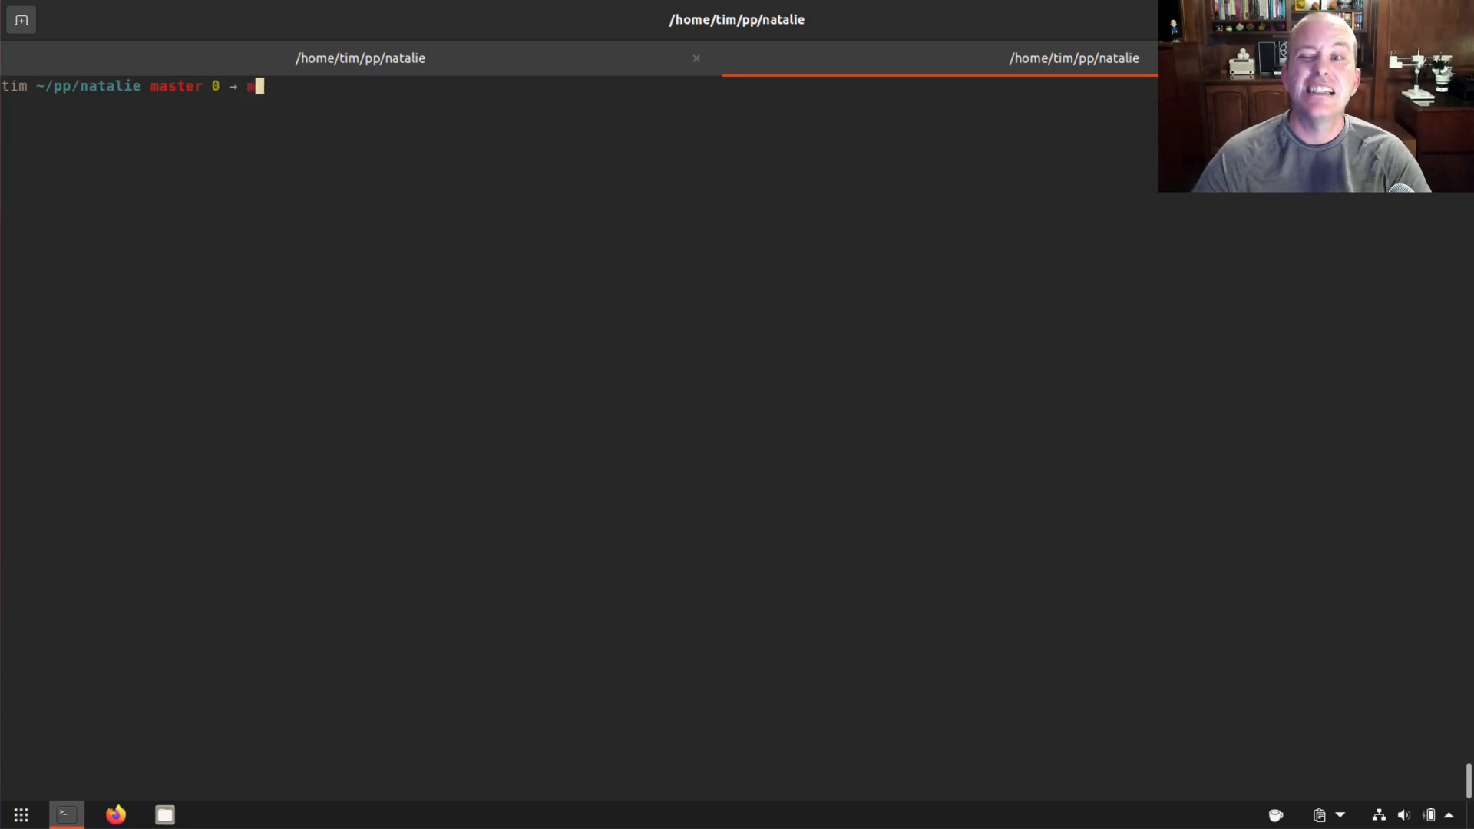
# - Rebuild Natalie with make and start a bin/natalie -e script reading examples/fib.rb
pyautogui.write('make')
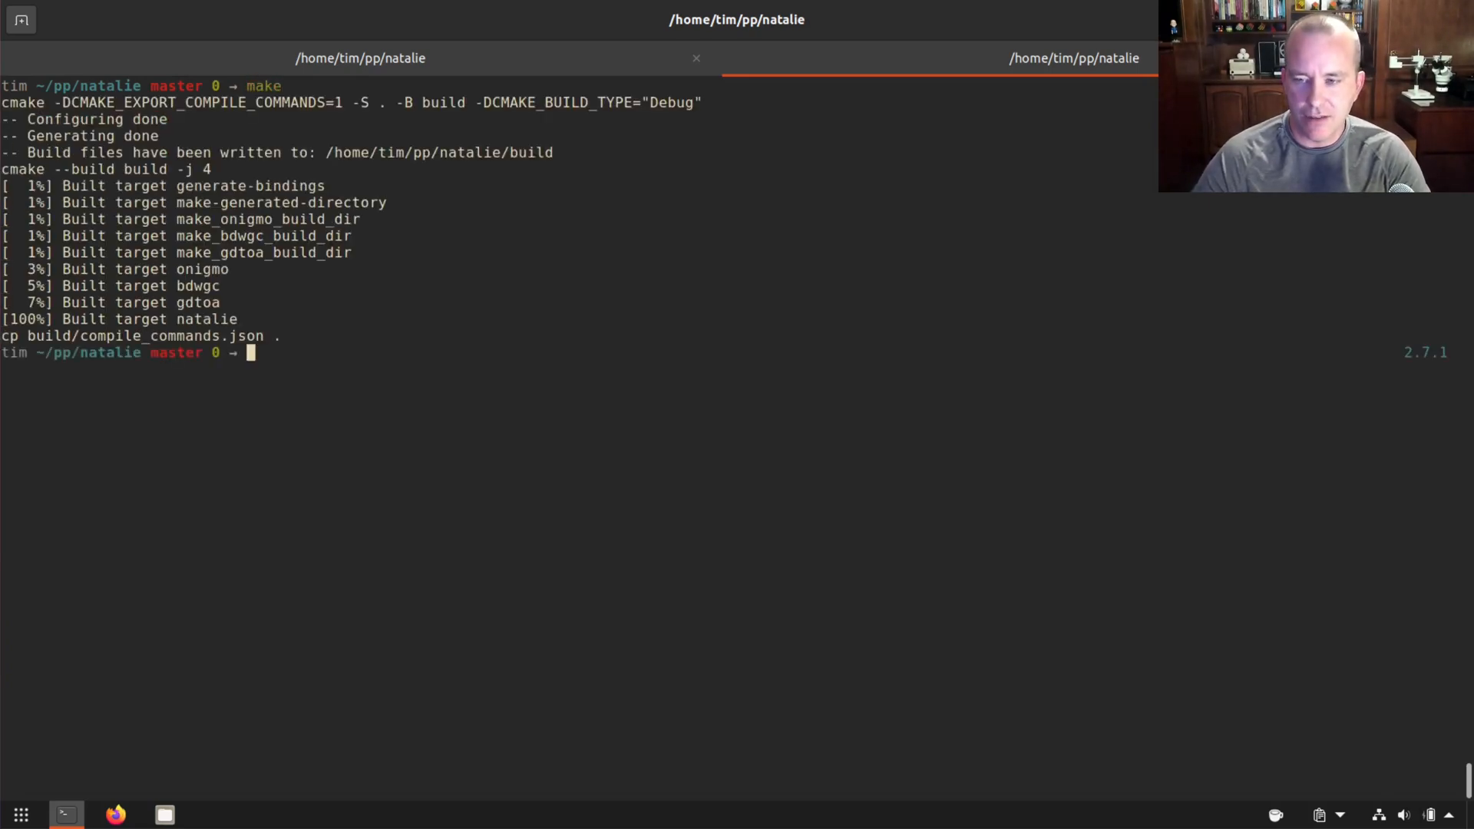
pyautogui.write('bin/natalie')
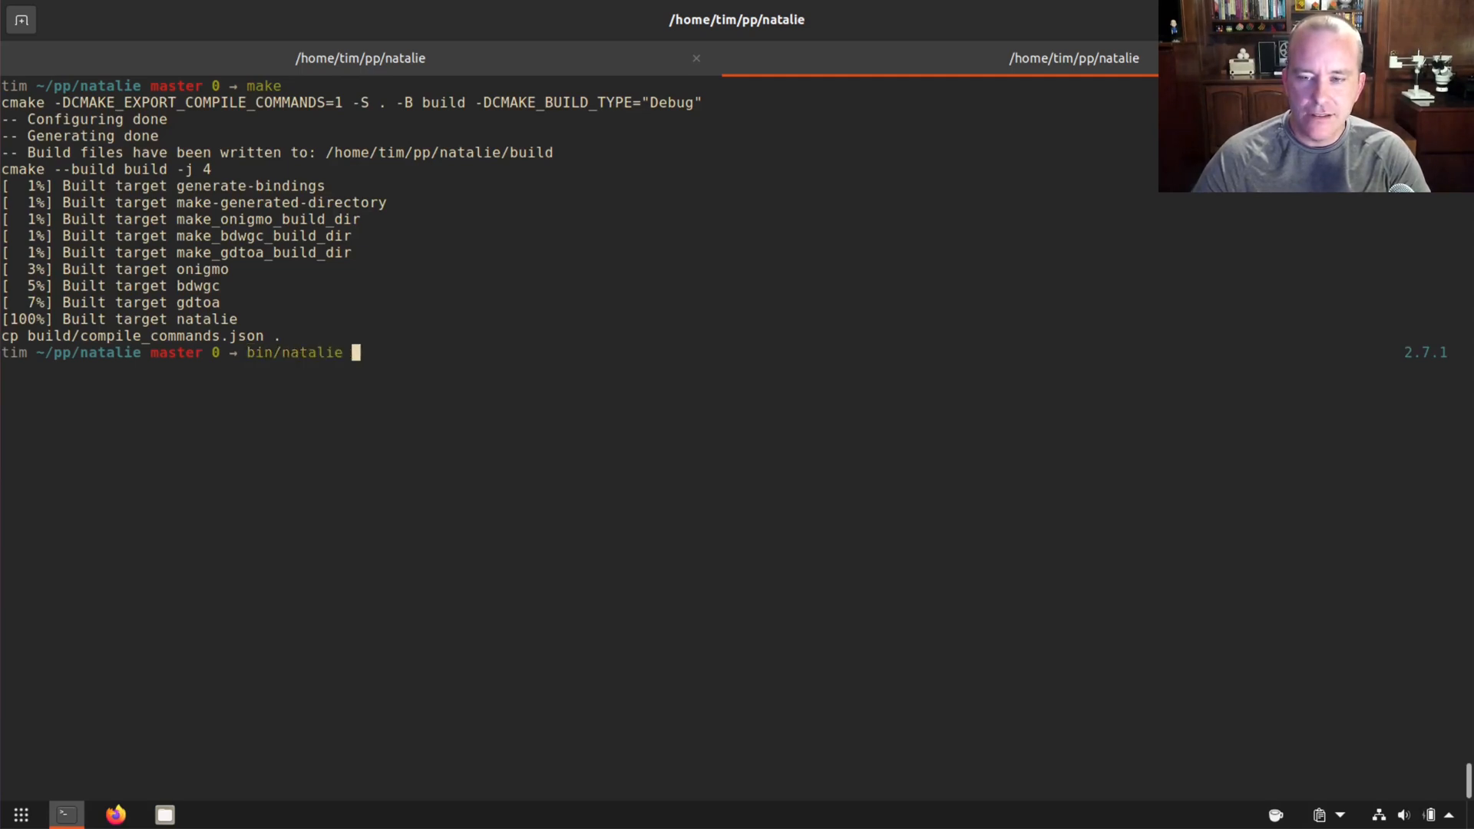
pyautogui.write('-e "')
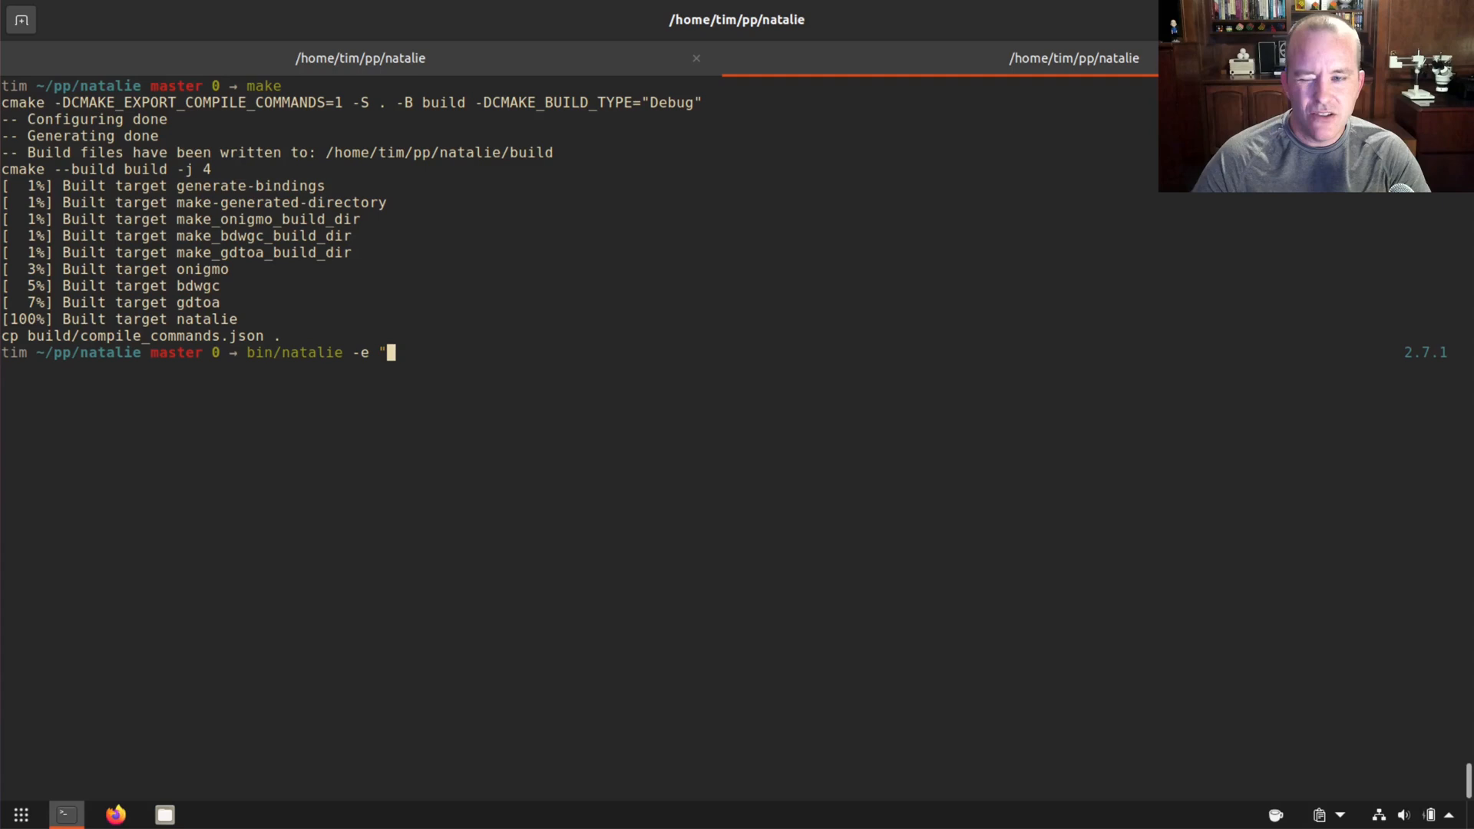
pyautogui.write('fib = Fi')
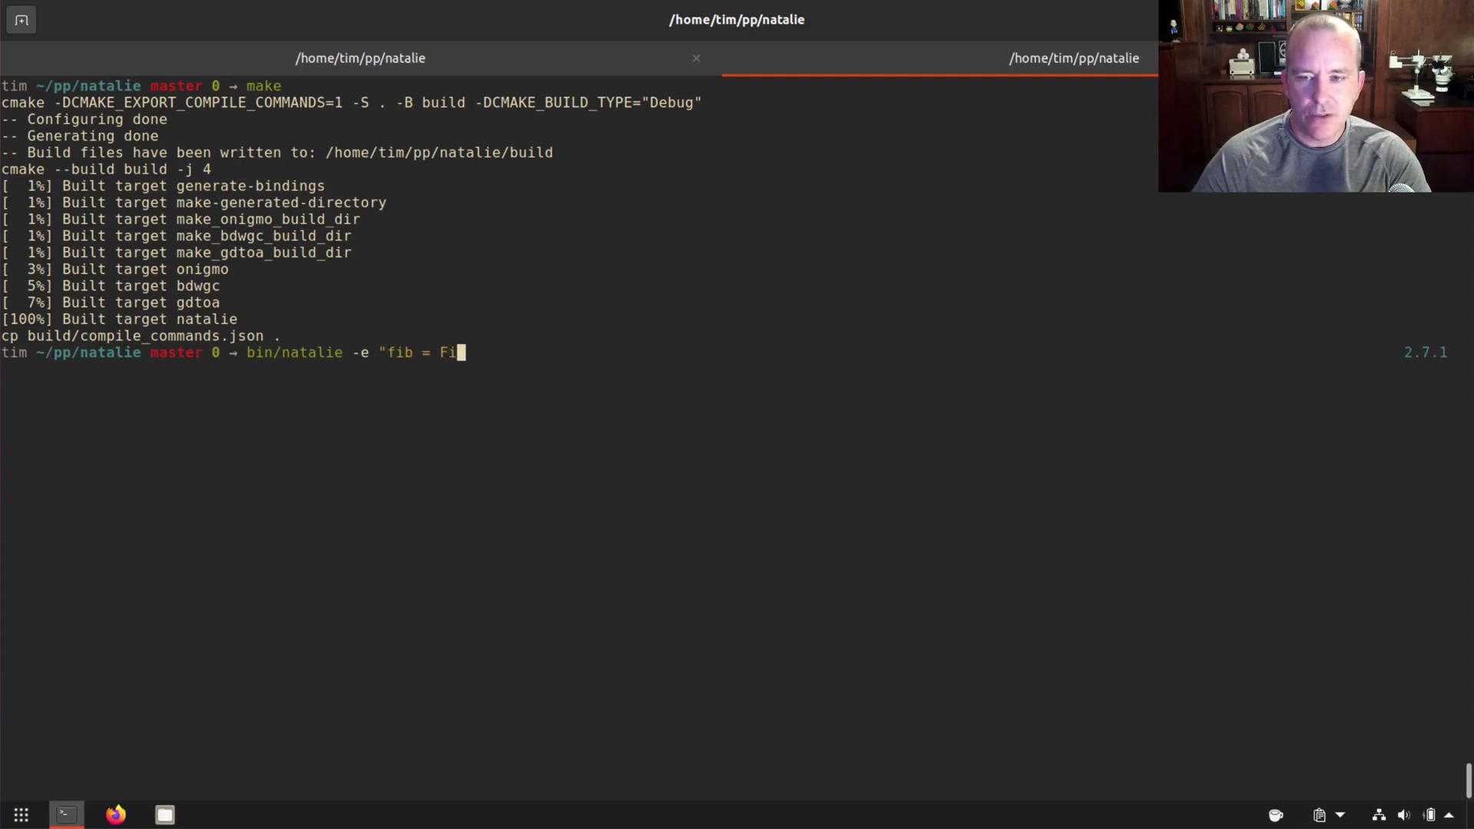
pyautogui.write("le.read('examples/f")
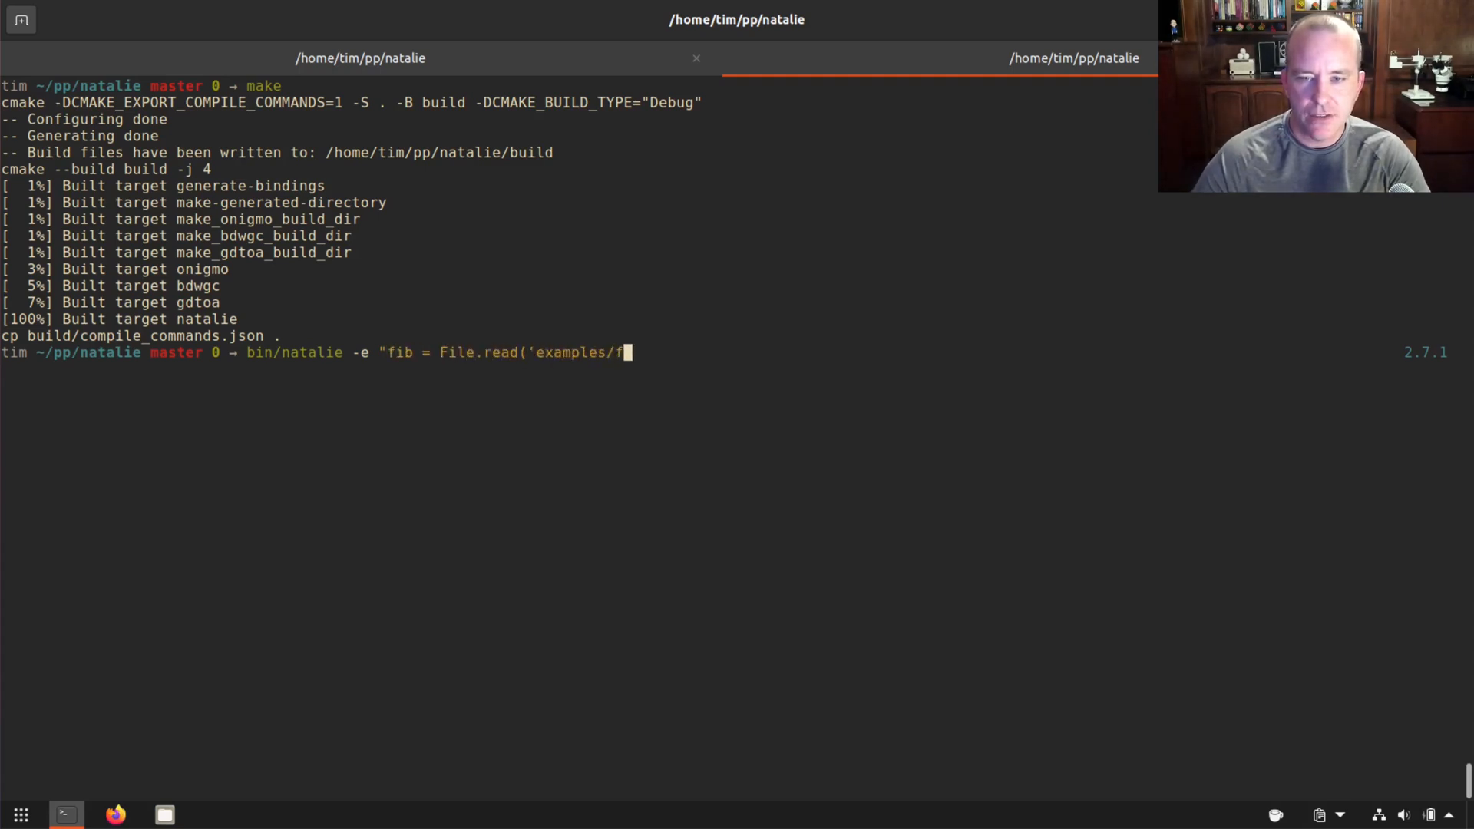
pyautogui.write("ib.rb');")
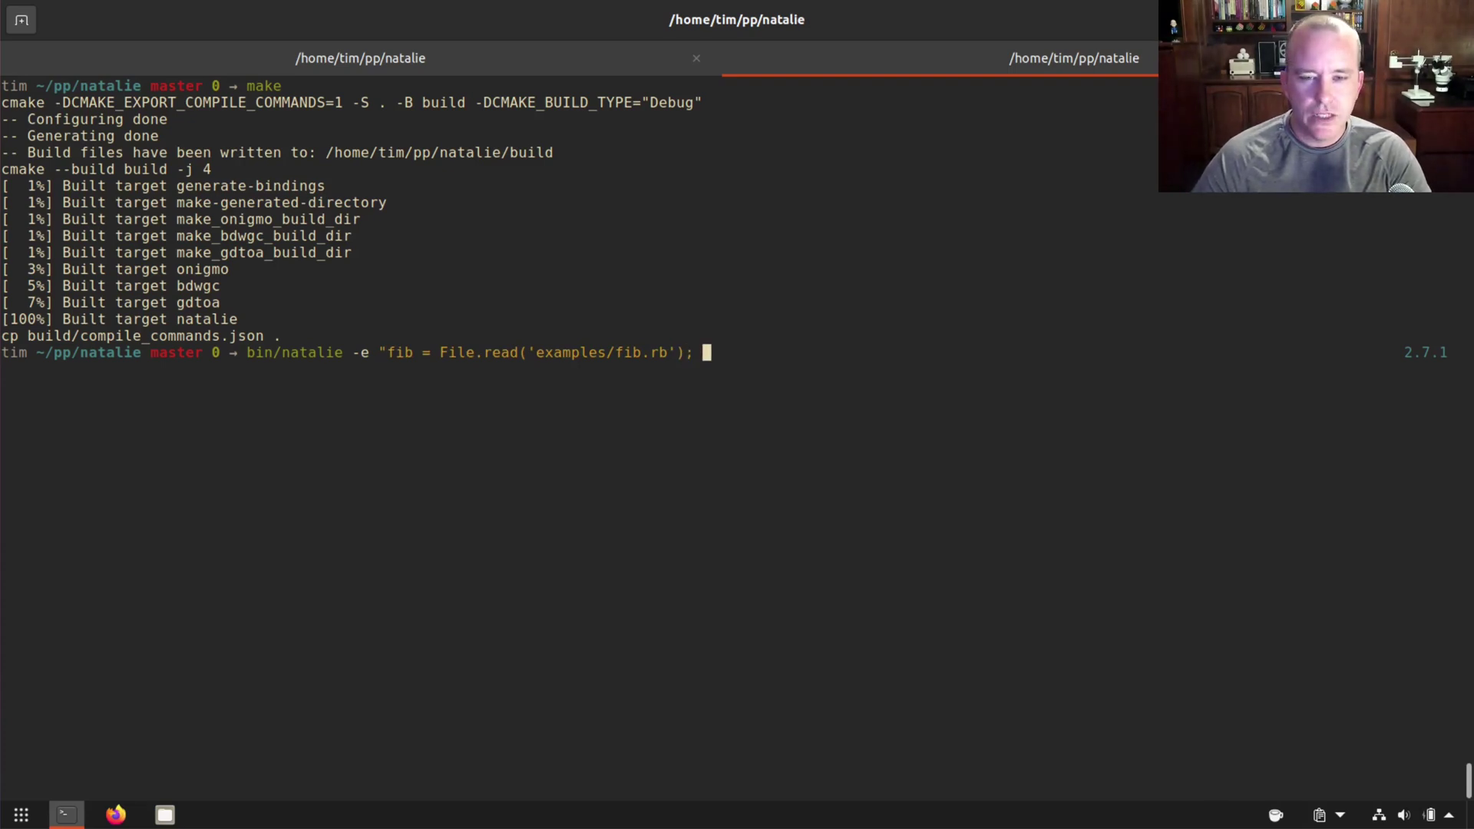
# - Print Natalie's Parser.parse tree for fib.rb, repeating the parse ten times
pyautogui.write('p P')
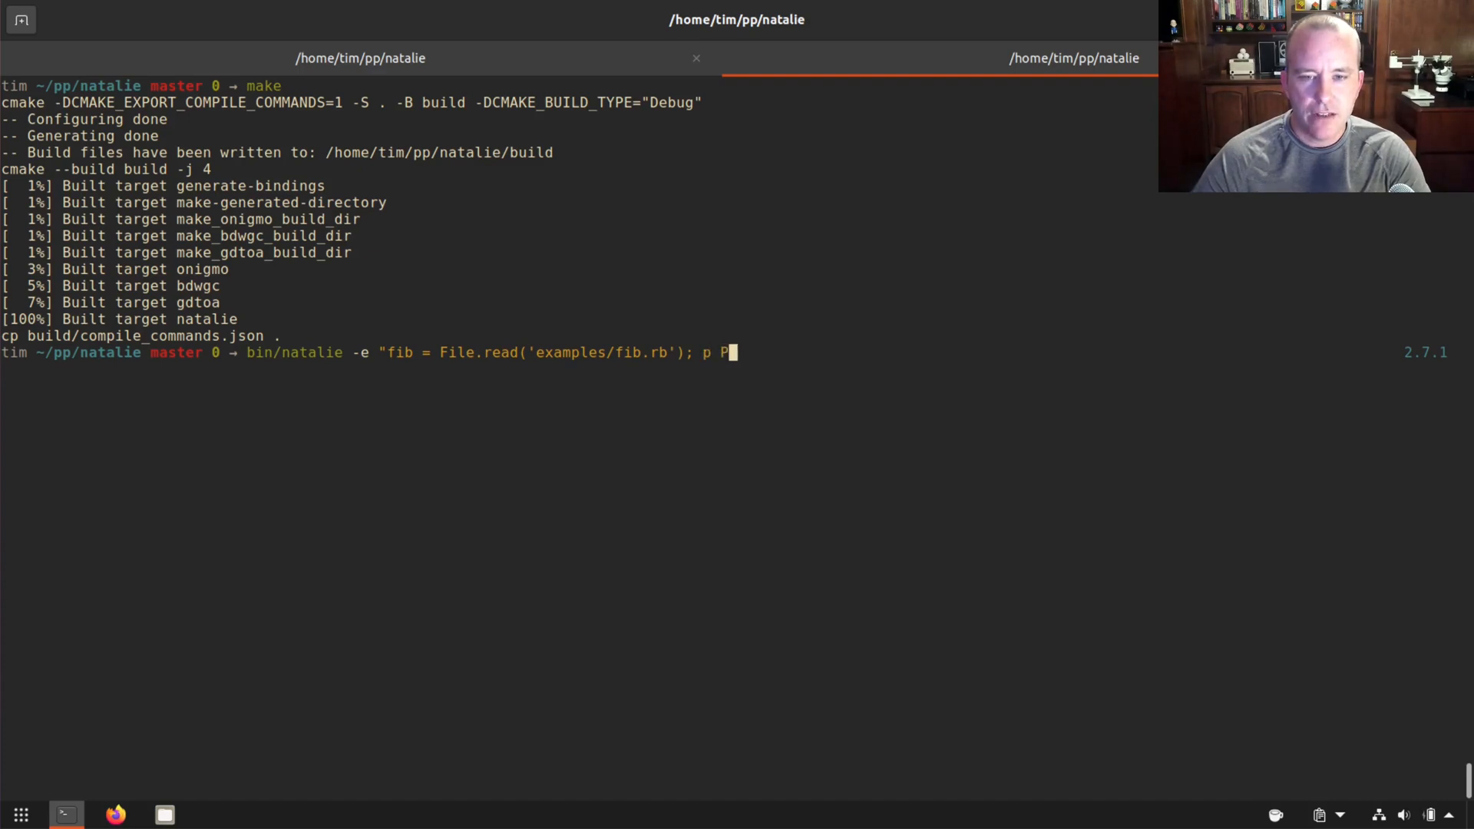
pyautogui.write('arser.parse(fib')
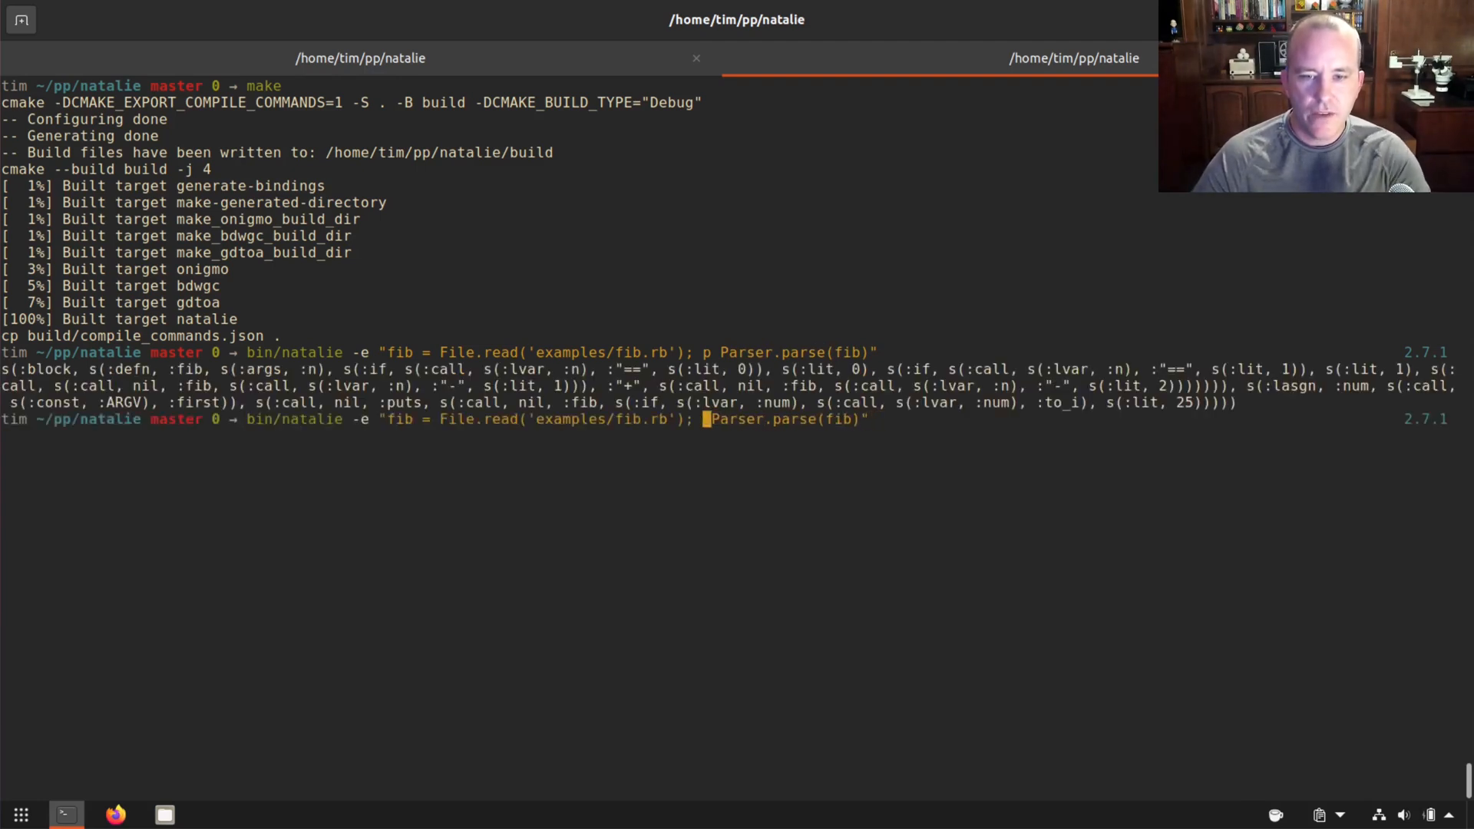
pyautogui.write('10')
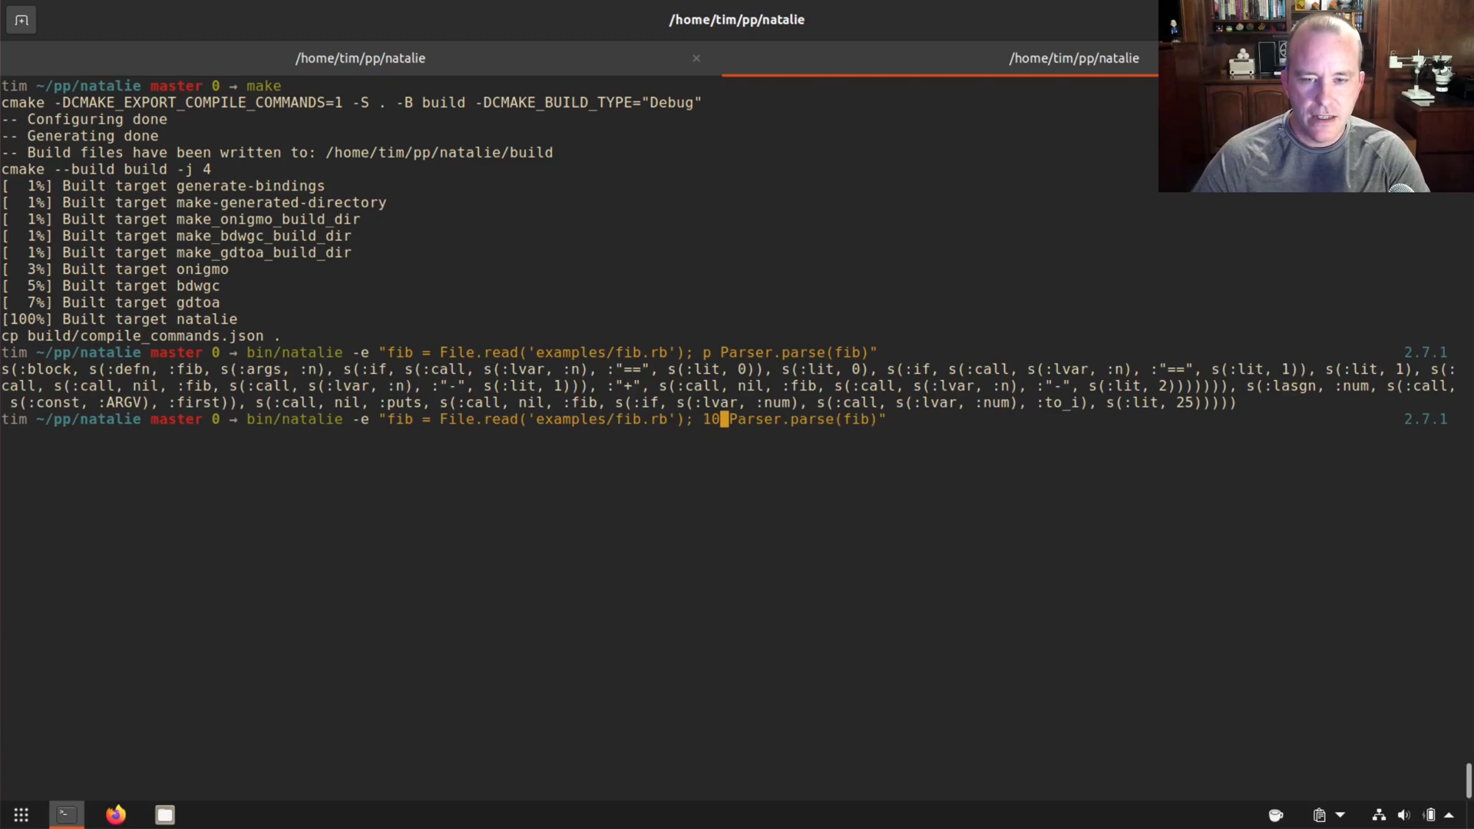
pyautogui.write('.times { p')
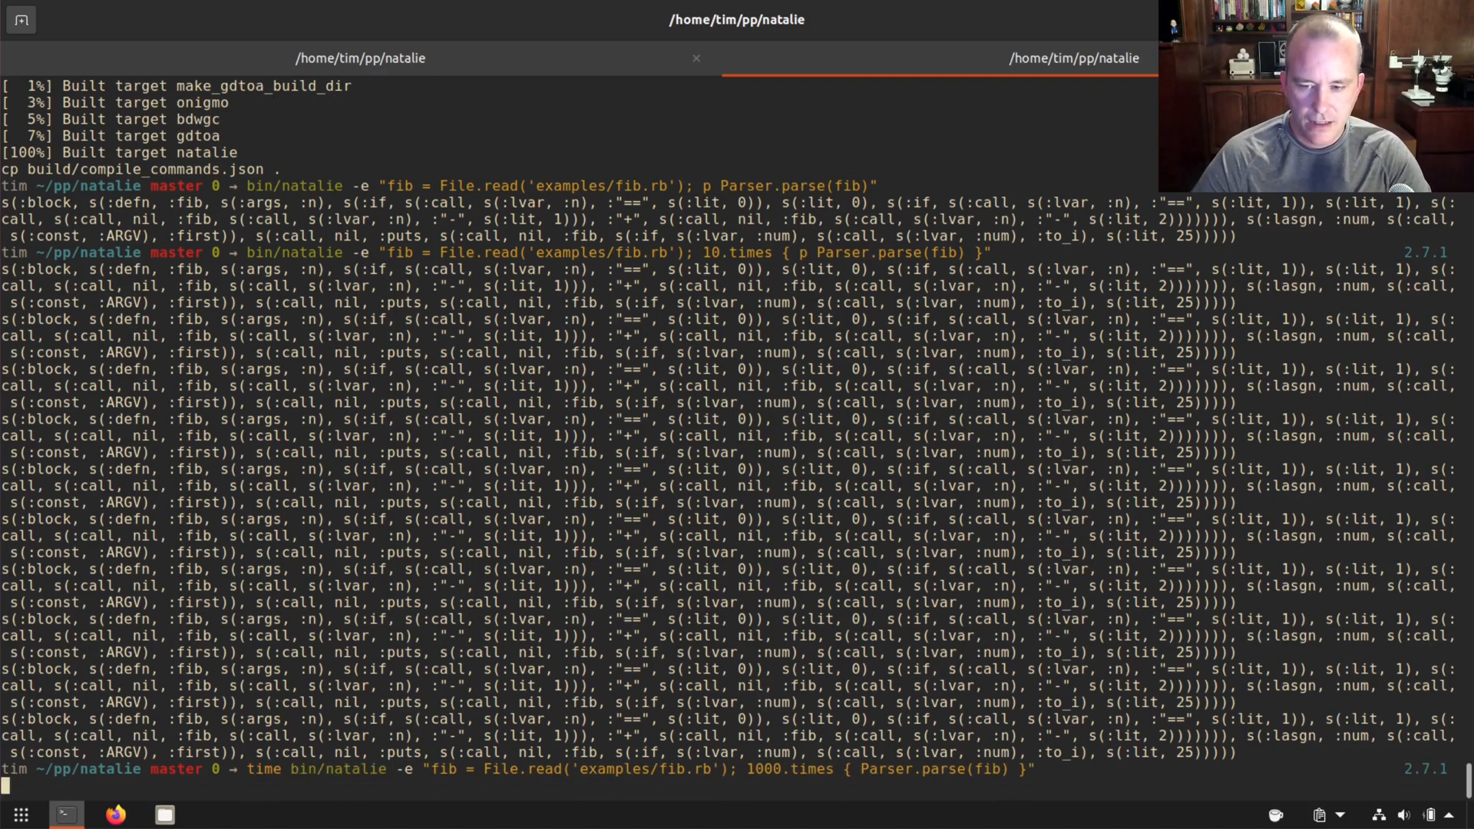
# - Time 1000 Natalie parses of fib.rb (1.8 s), then time RubyParser.new.parse via ruby -r ruby_parser (about 2.2 s)
pyautogui.press('Return')
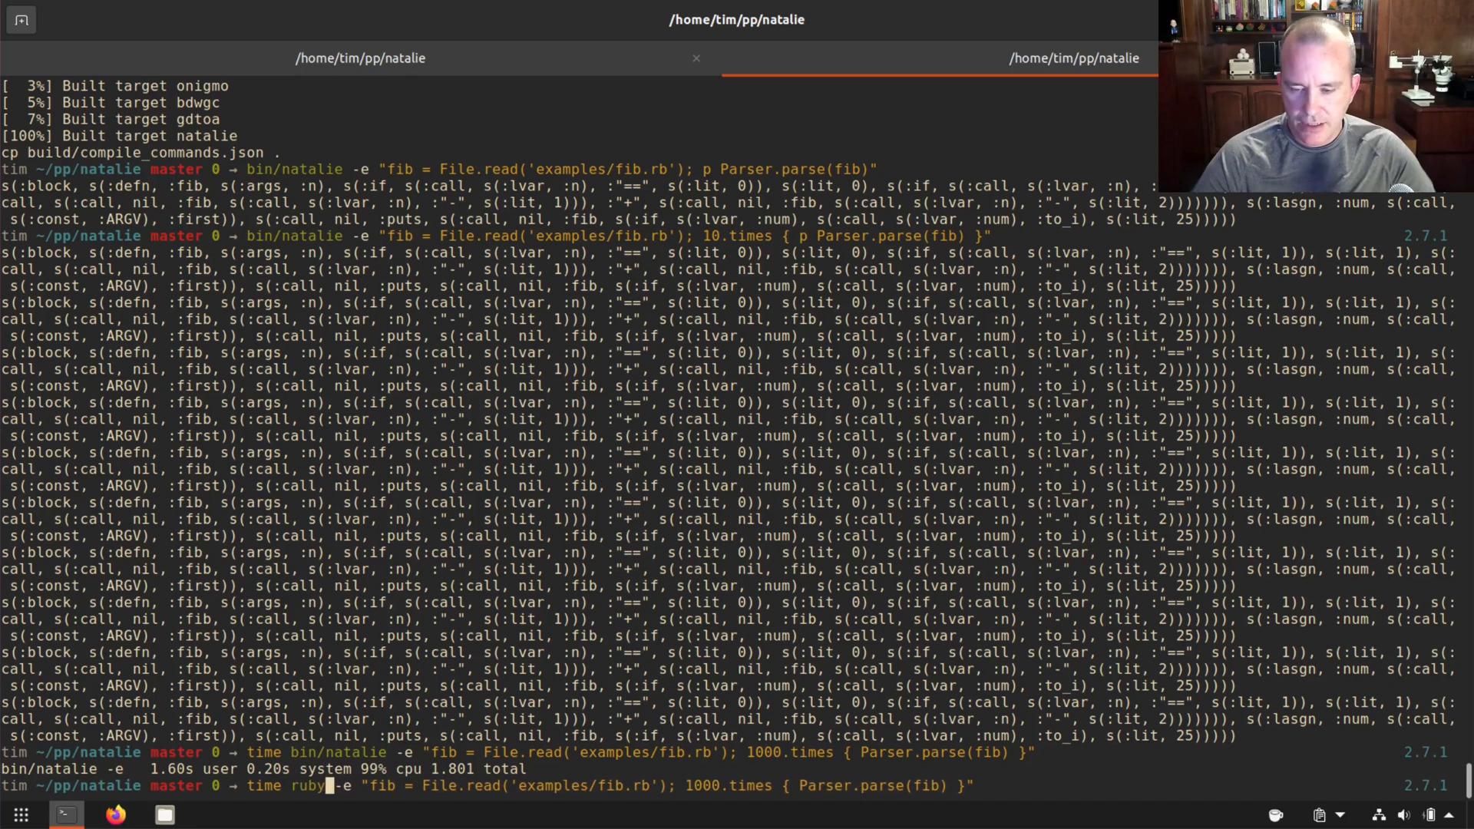
pyautogui.write('-r')
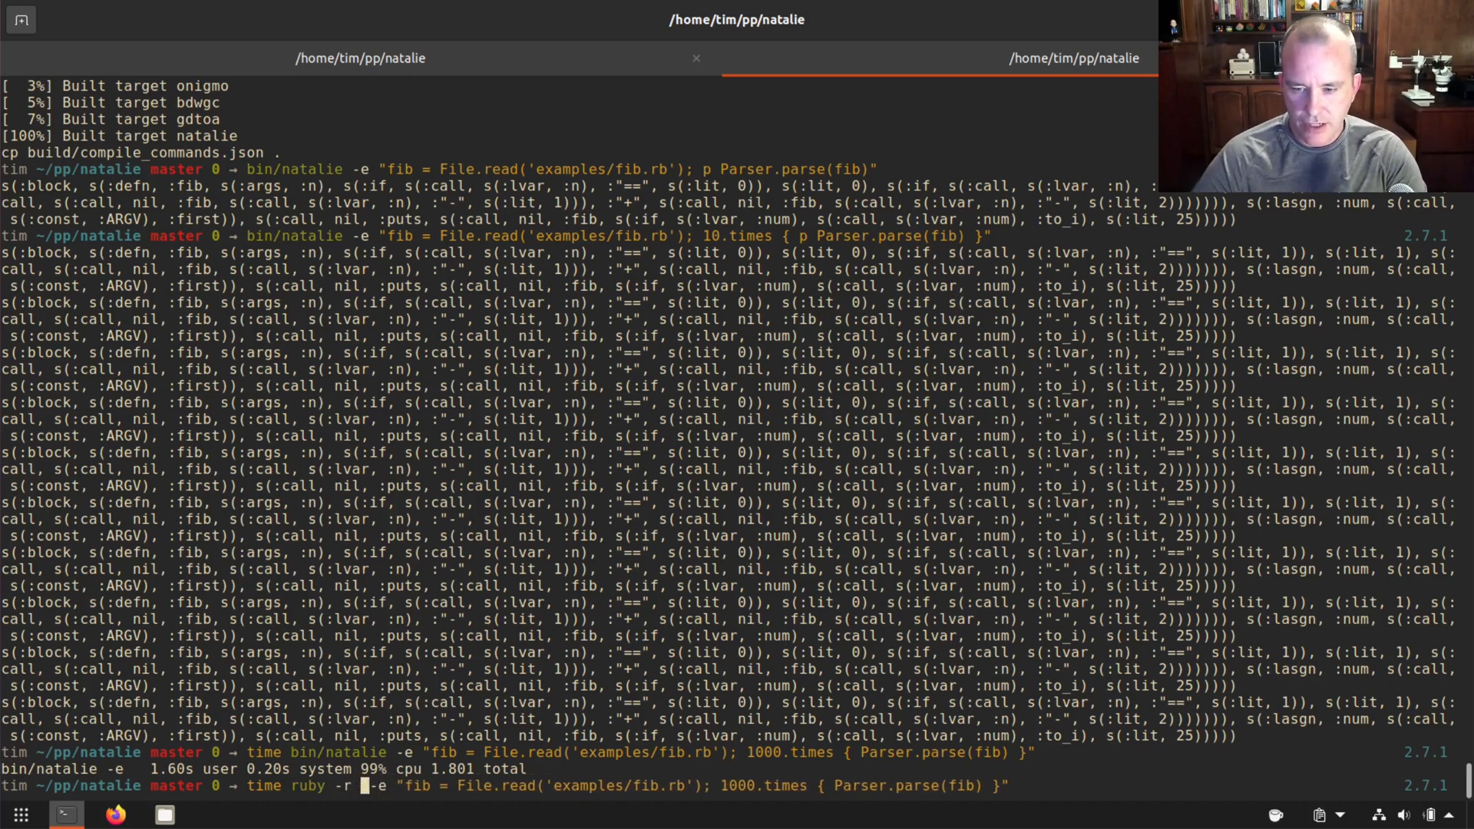
pyautogui.write('ruby_parser')
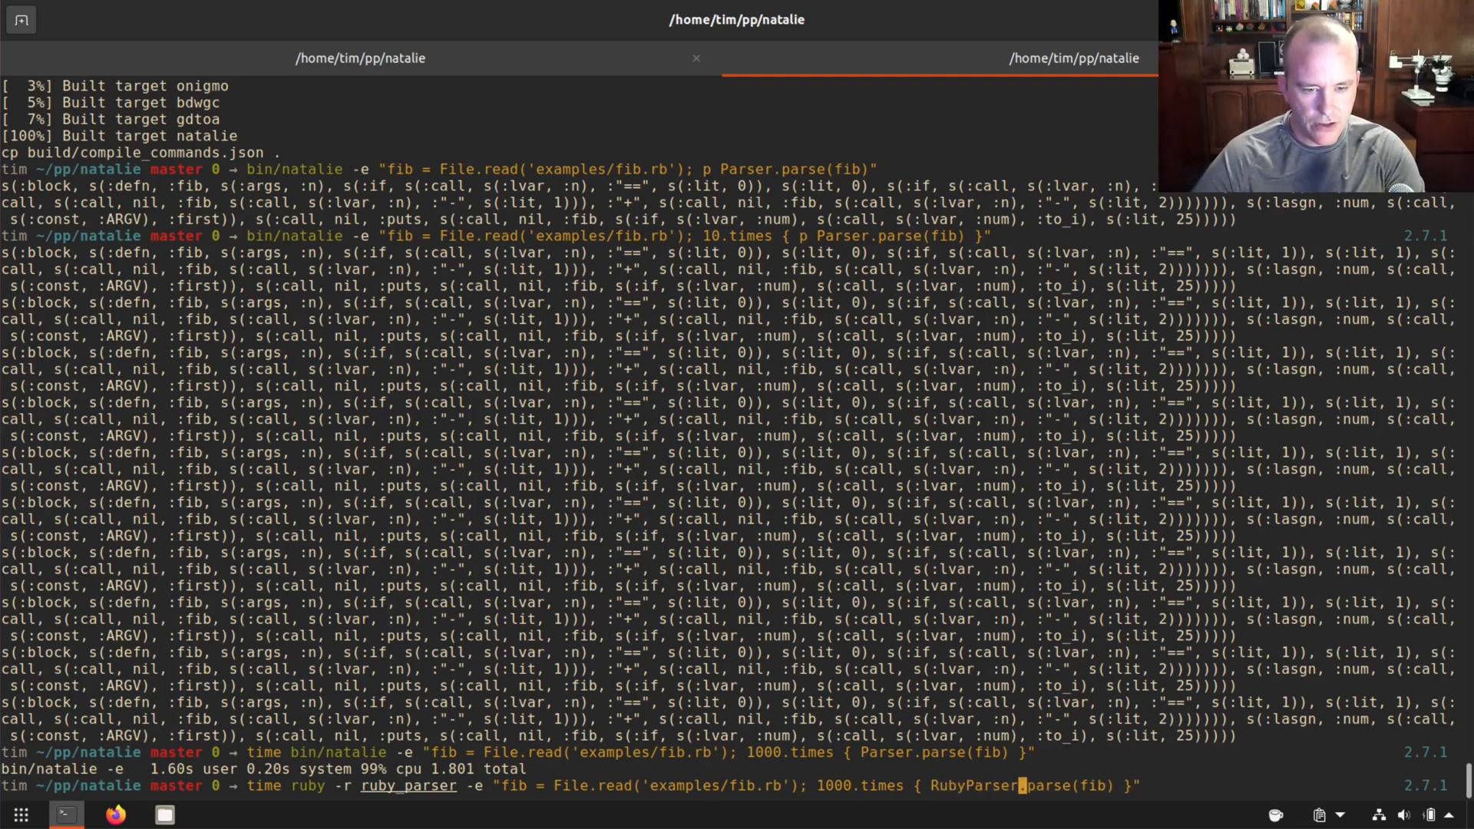
pyautogui.write('.new.')
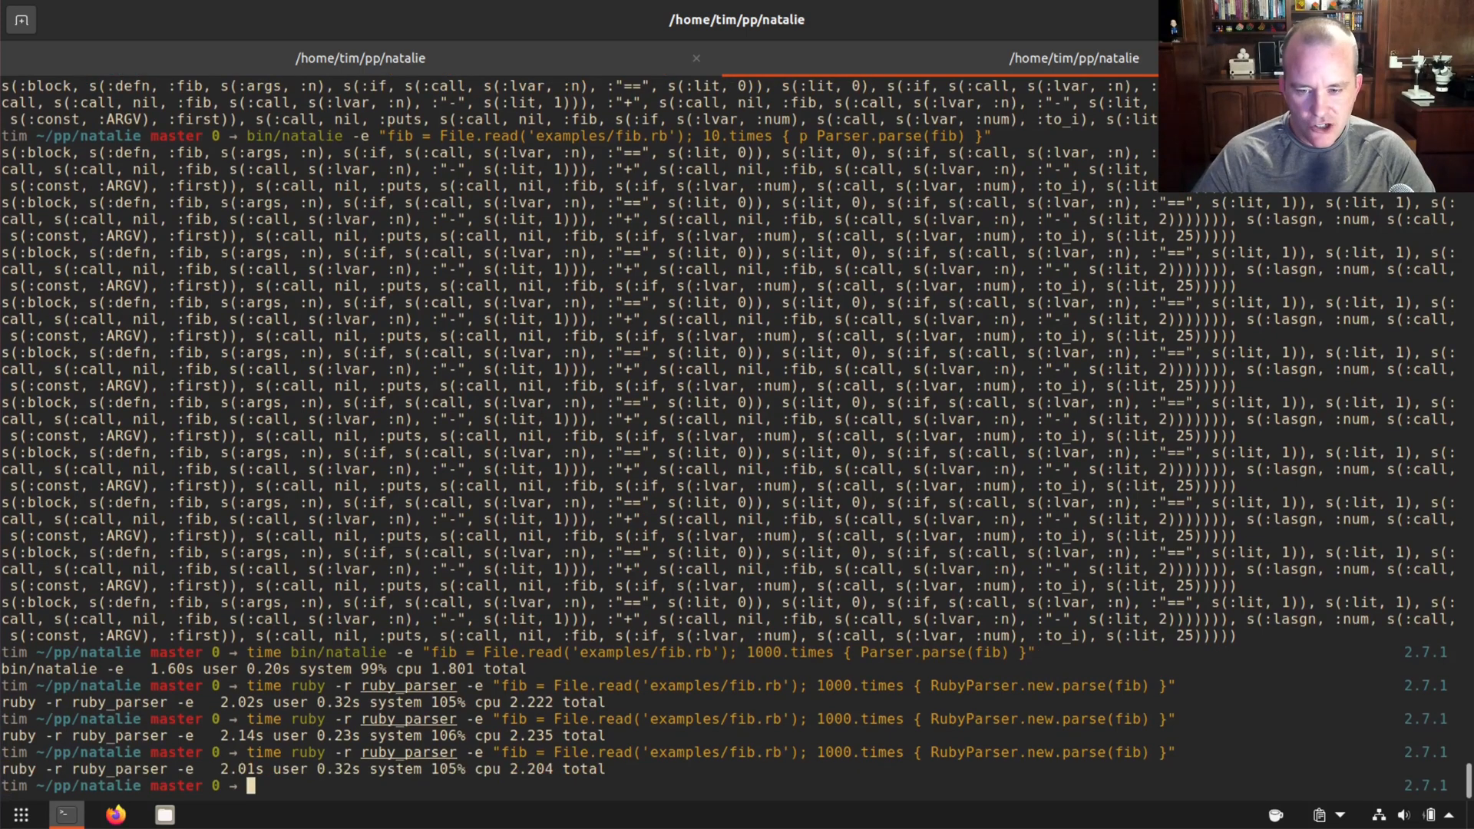
# - Compile the 1000-parse benchmark into a ./parse binary with natalie -c and time it (about 0.09 s)
pyautogui.write('time bin/natalie -e "fib = File.read(\'examples/fib.rb\'); 1000.times { Parser.parse(fib) }"')
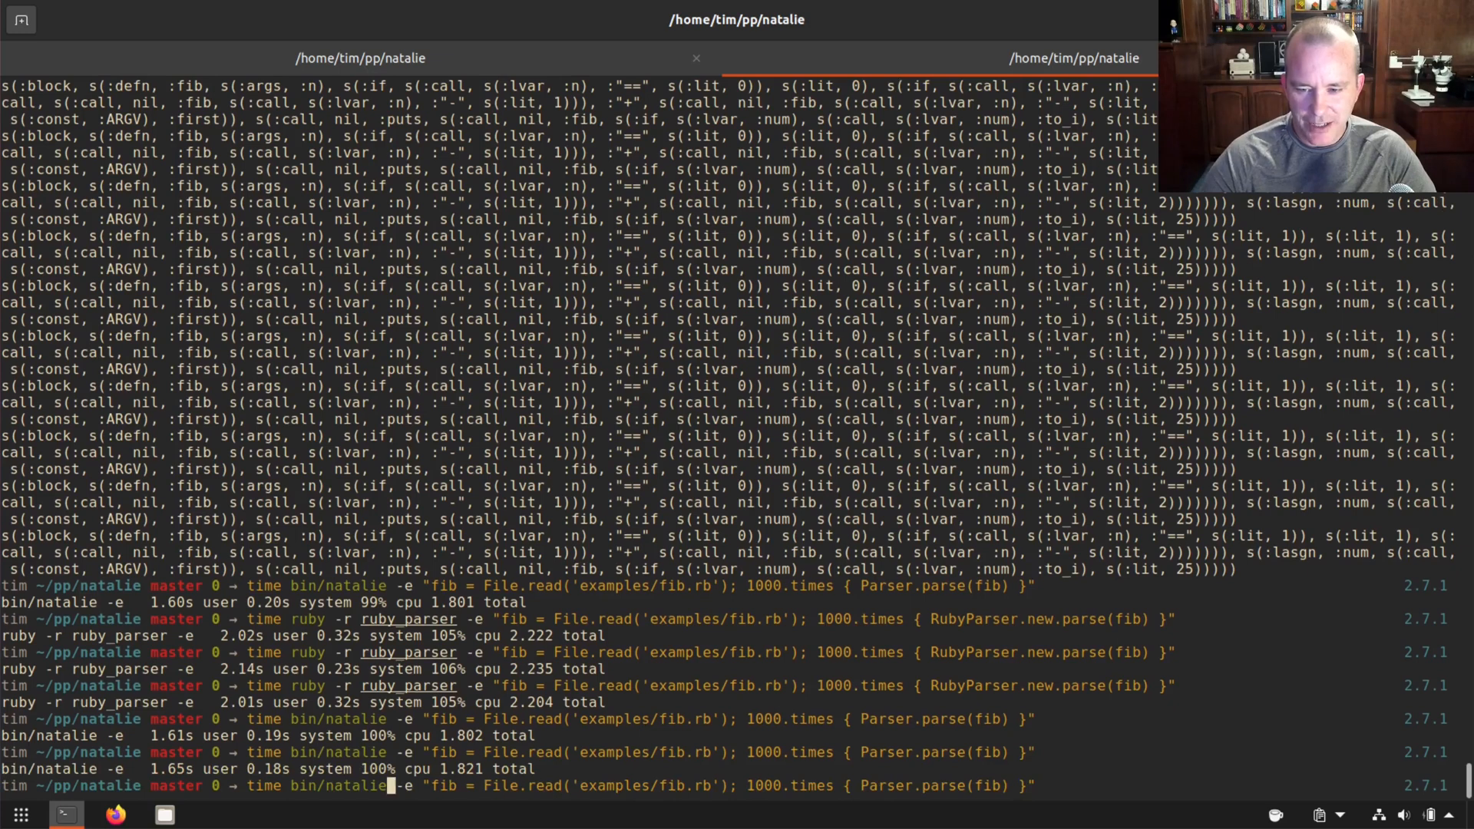
pyautogui.write('-c')
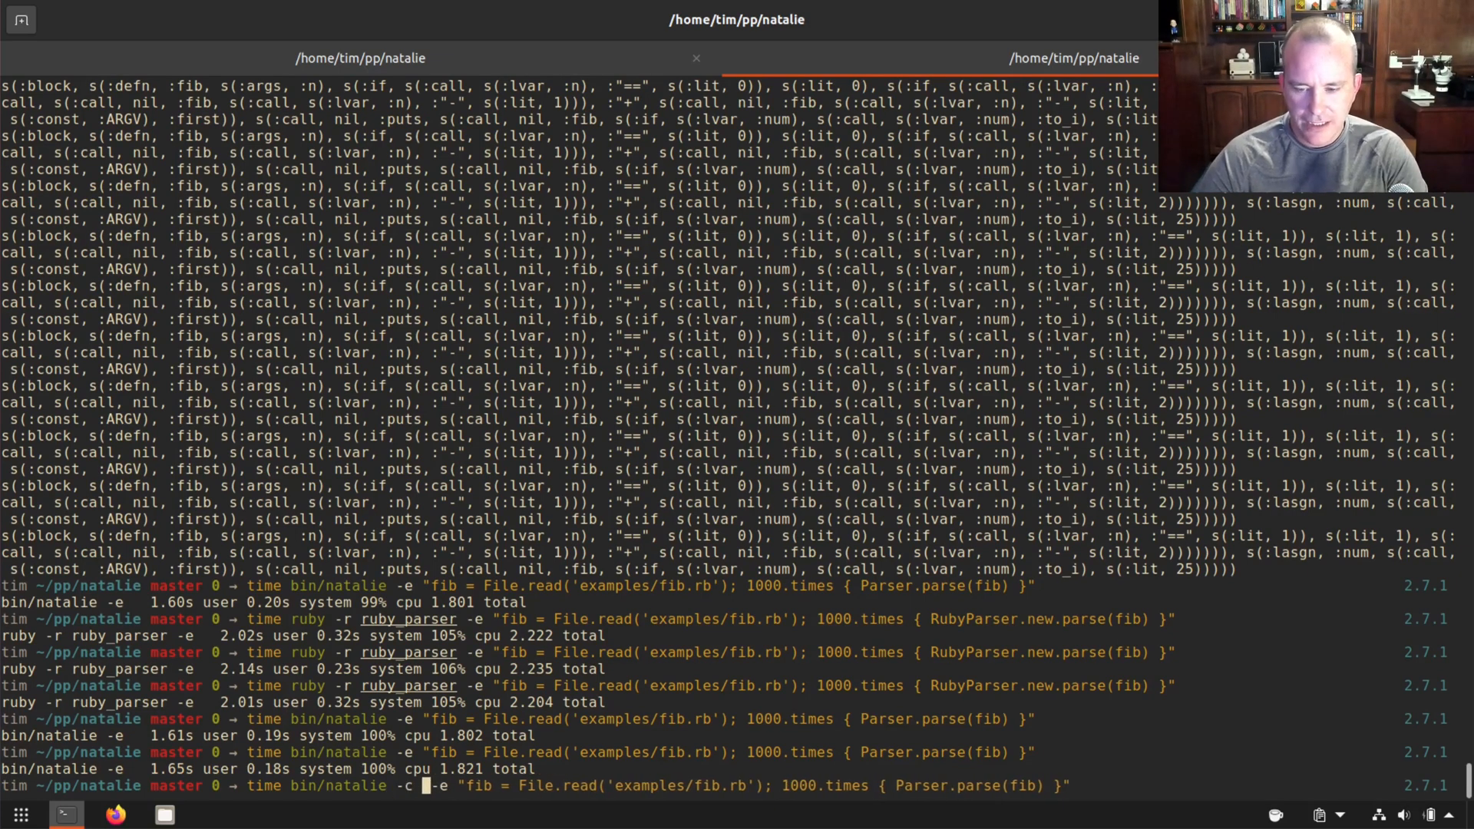
pyautogui.write('parse')
pyautogui.write('time')
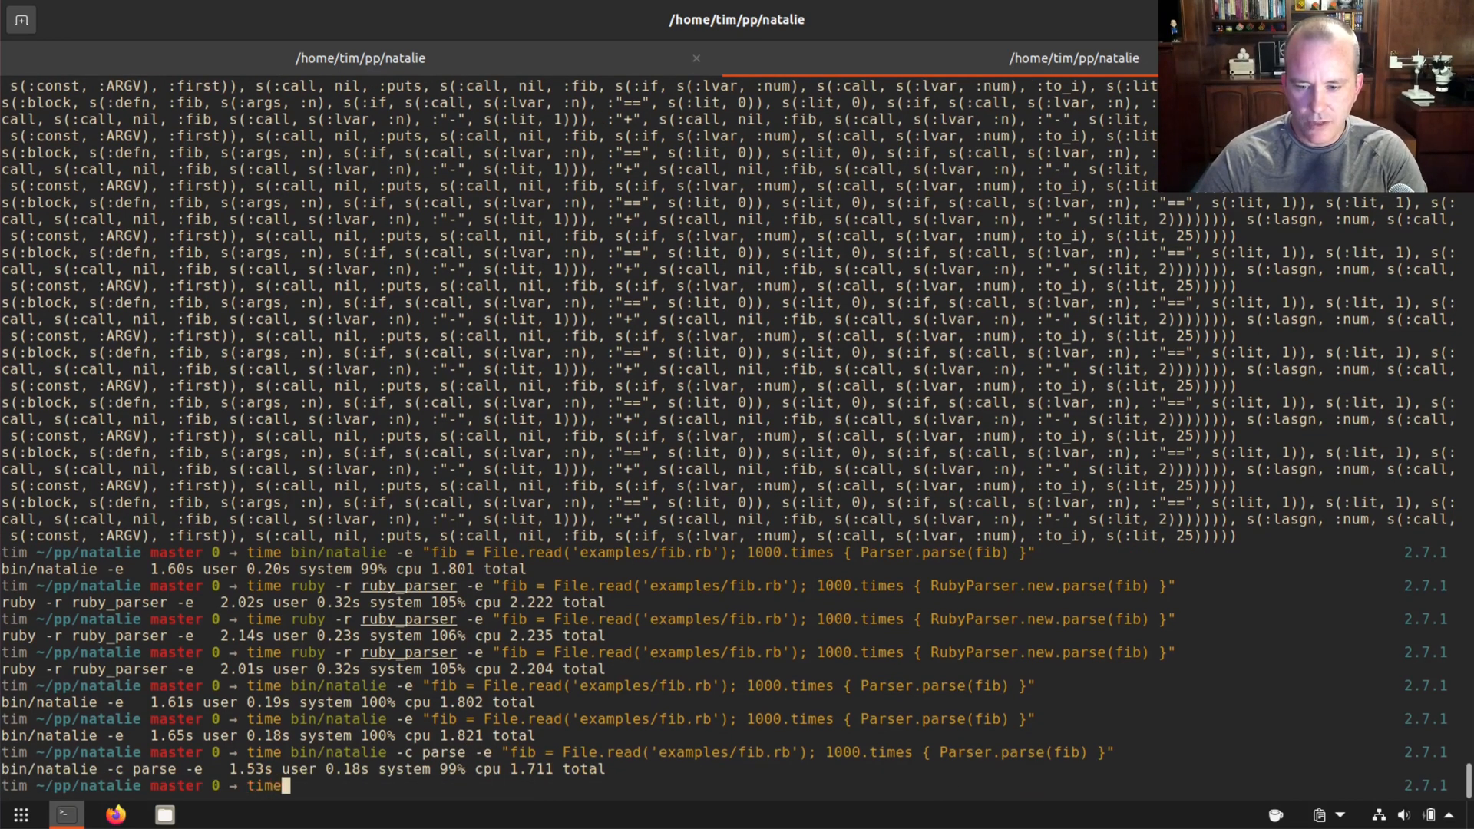
pyautogui.write('" "')
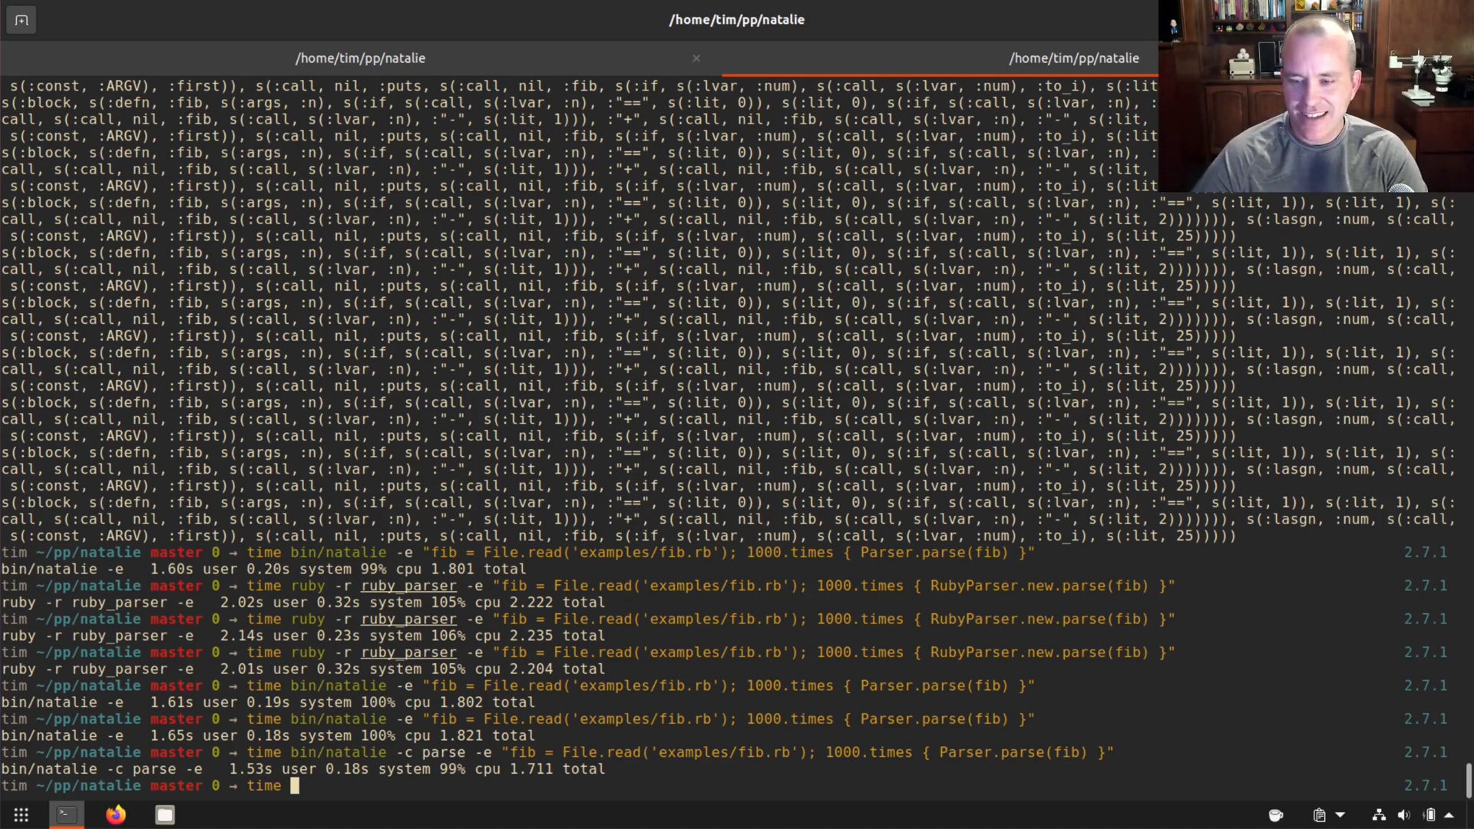
pyautogui.write('./parse')
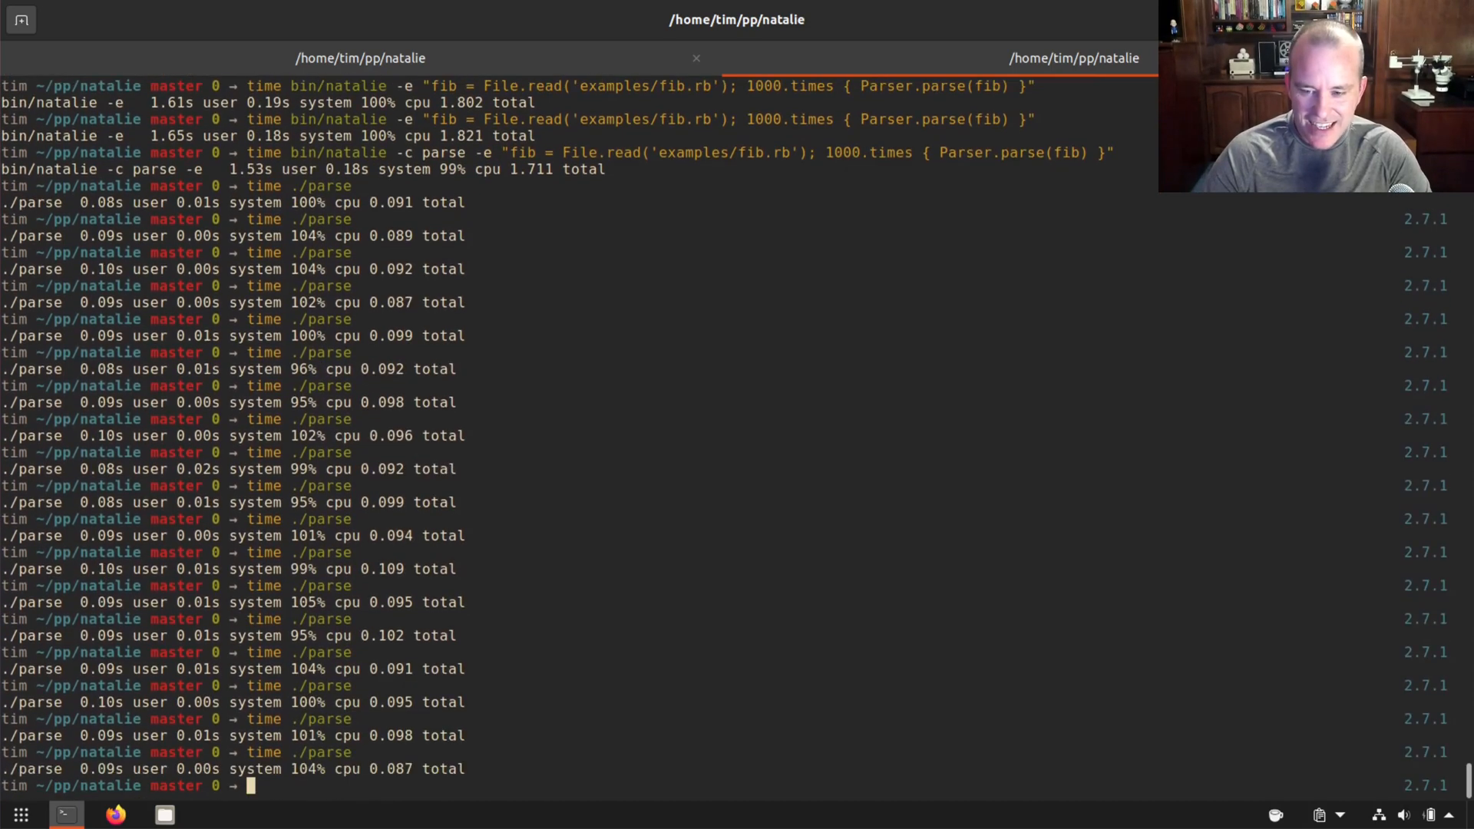
# - Time the 10000-parse ./parse binary repeatedly, about 0.78 s per run
pyautogui.write('time ./parse')
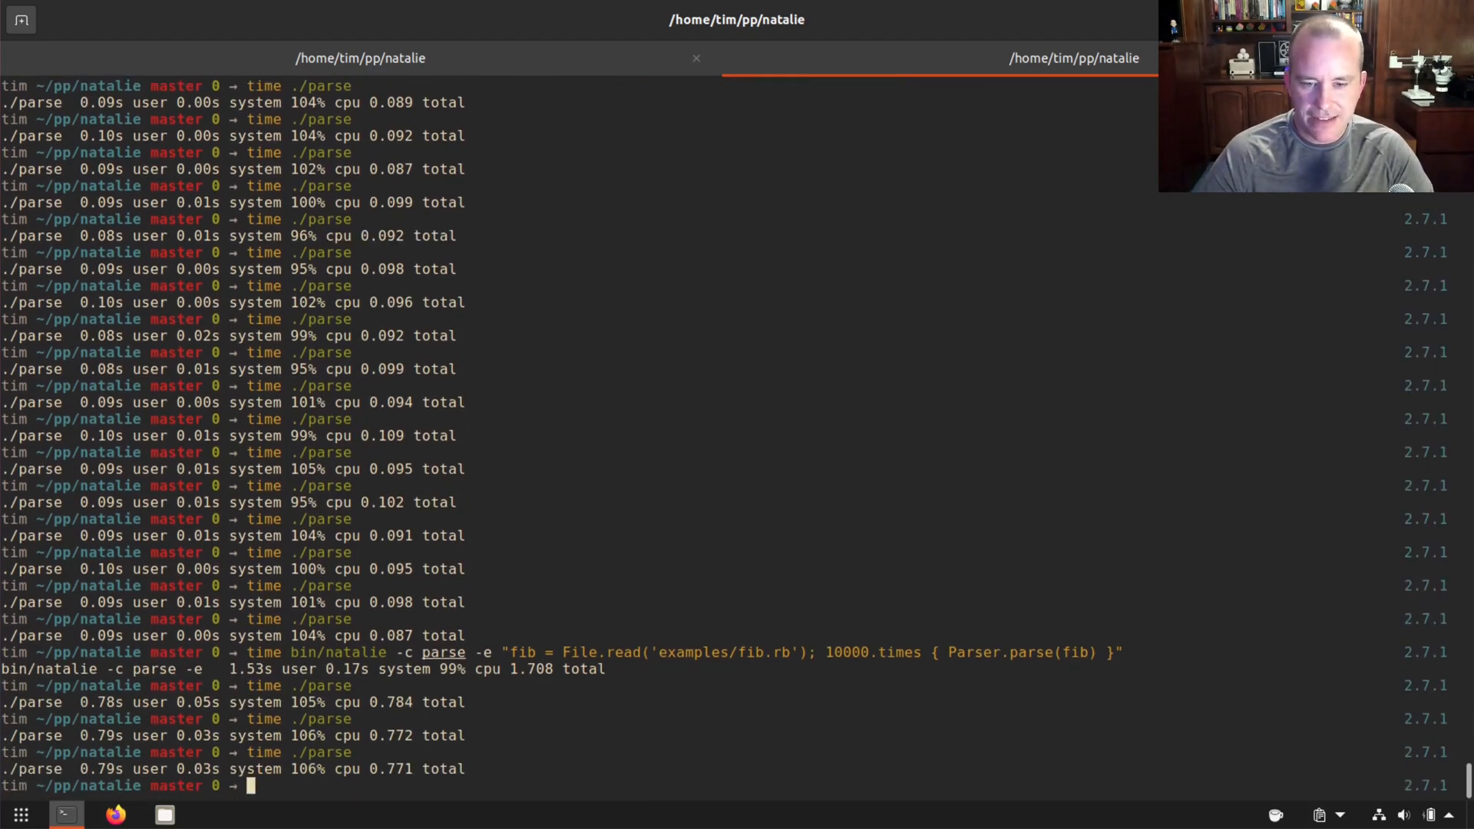
pyautogui.write('time ./parse')
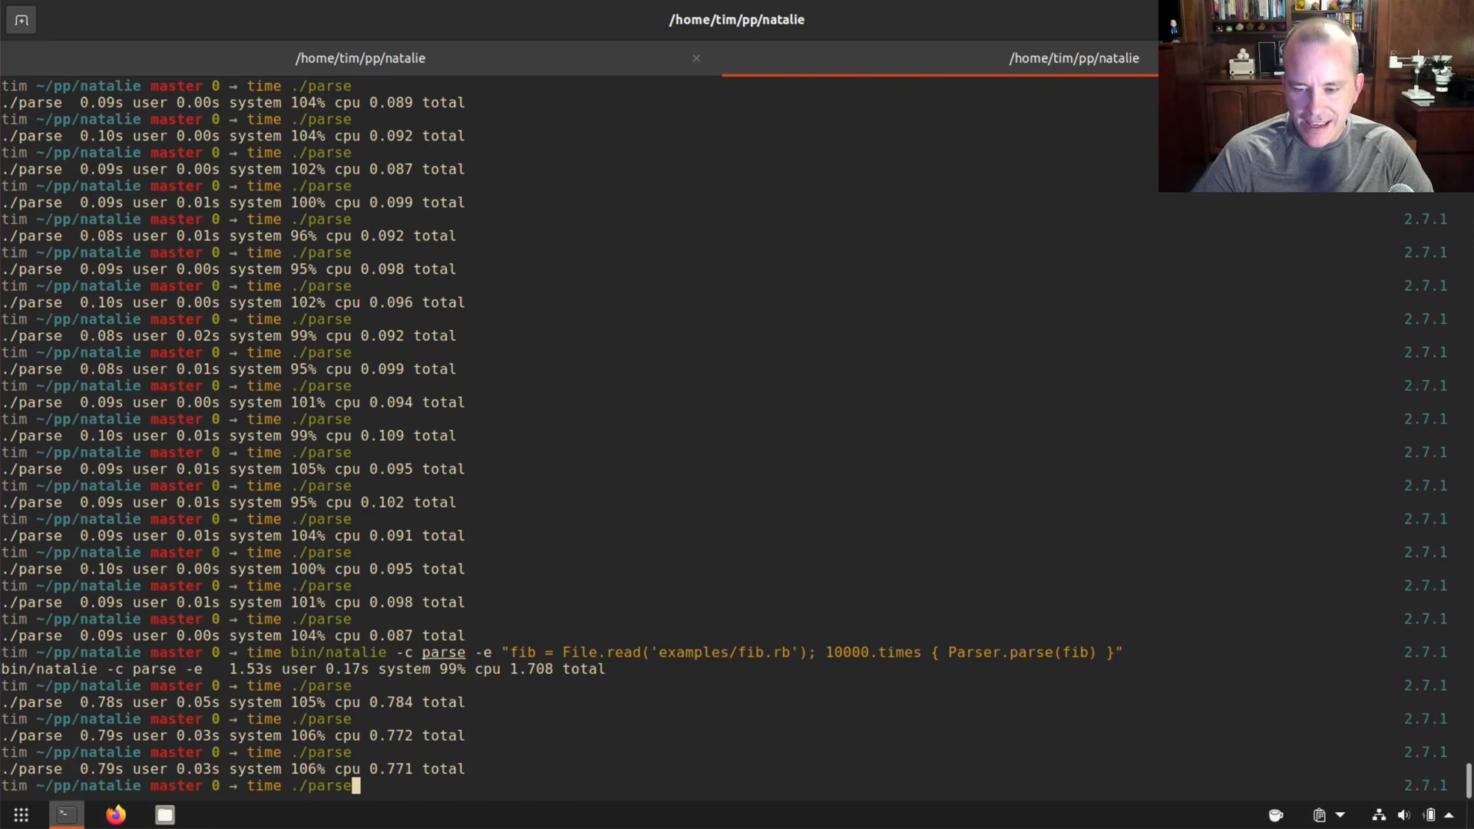
# - Time ruby_parser on 10000 parses of fib.rb (about 17.5 s) and rerun the benchmark
pyautogui.press('ctrl+r')
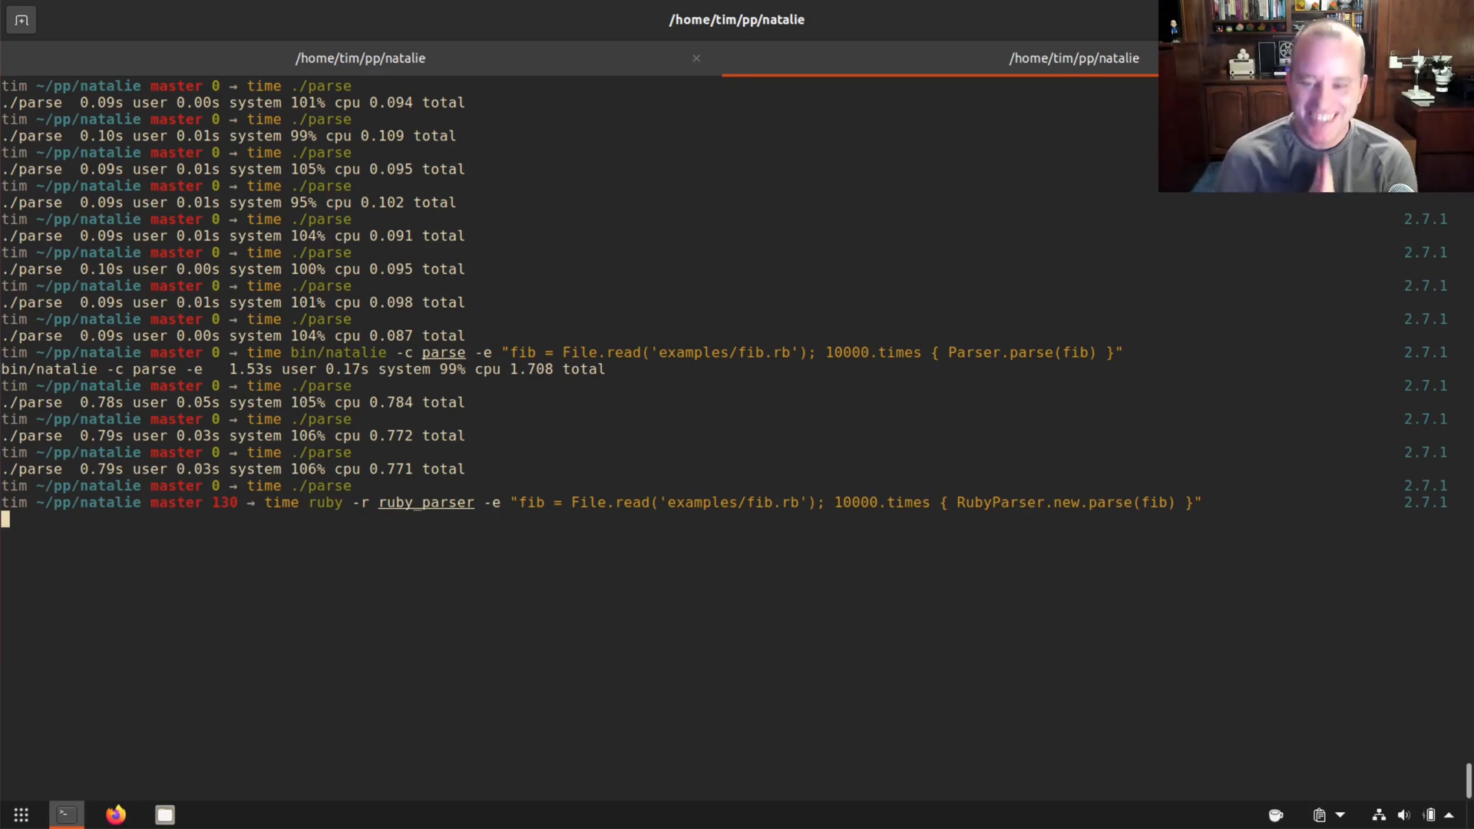
pyautogui.press('Return')
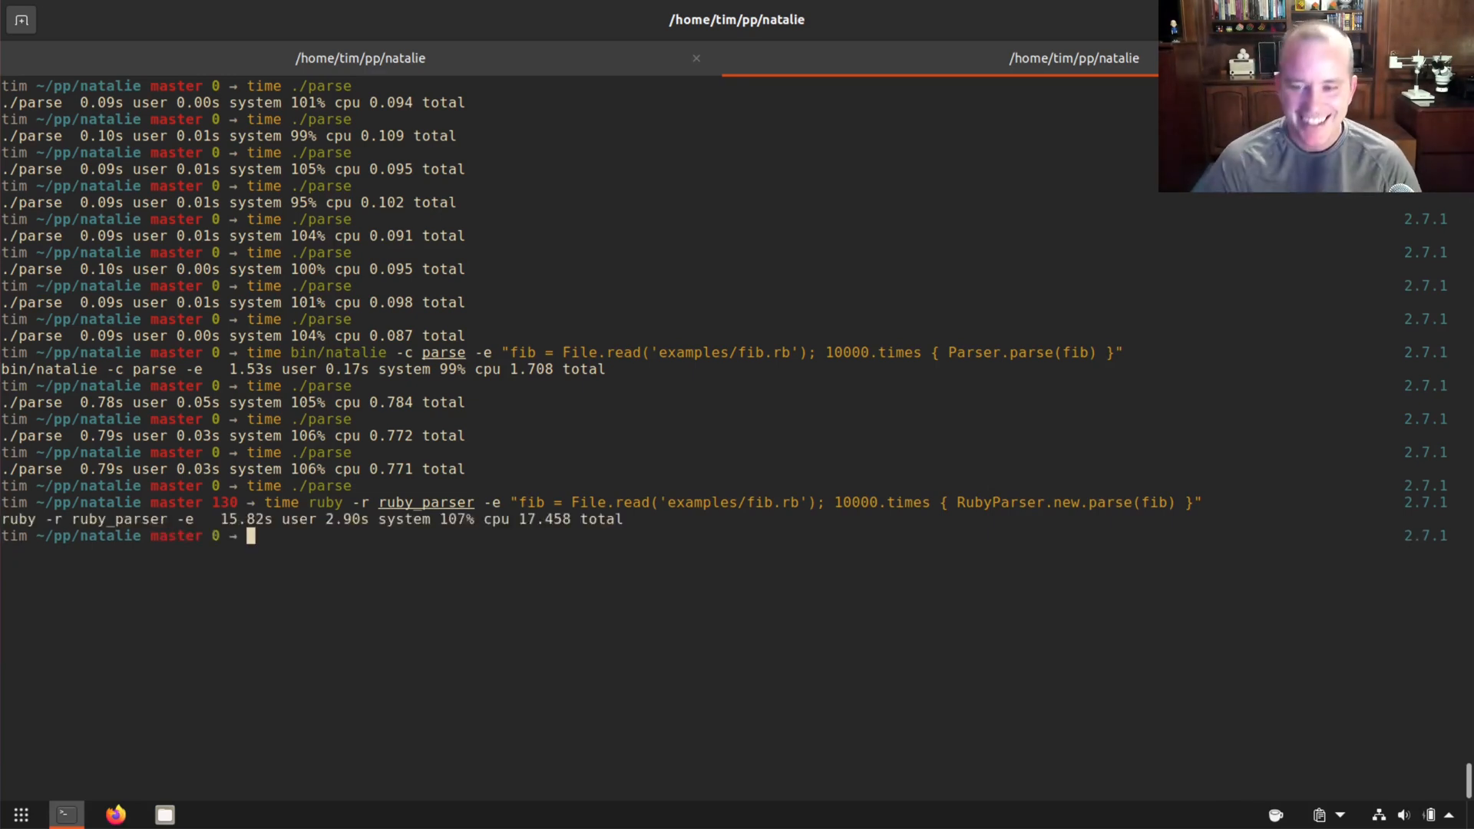
pyautogui.press('Up')
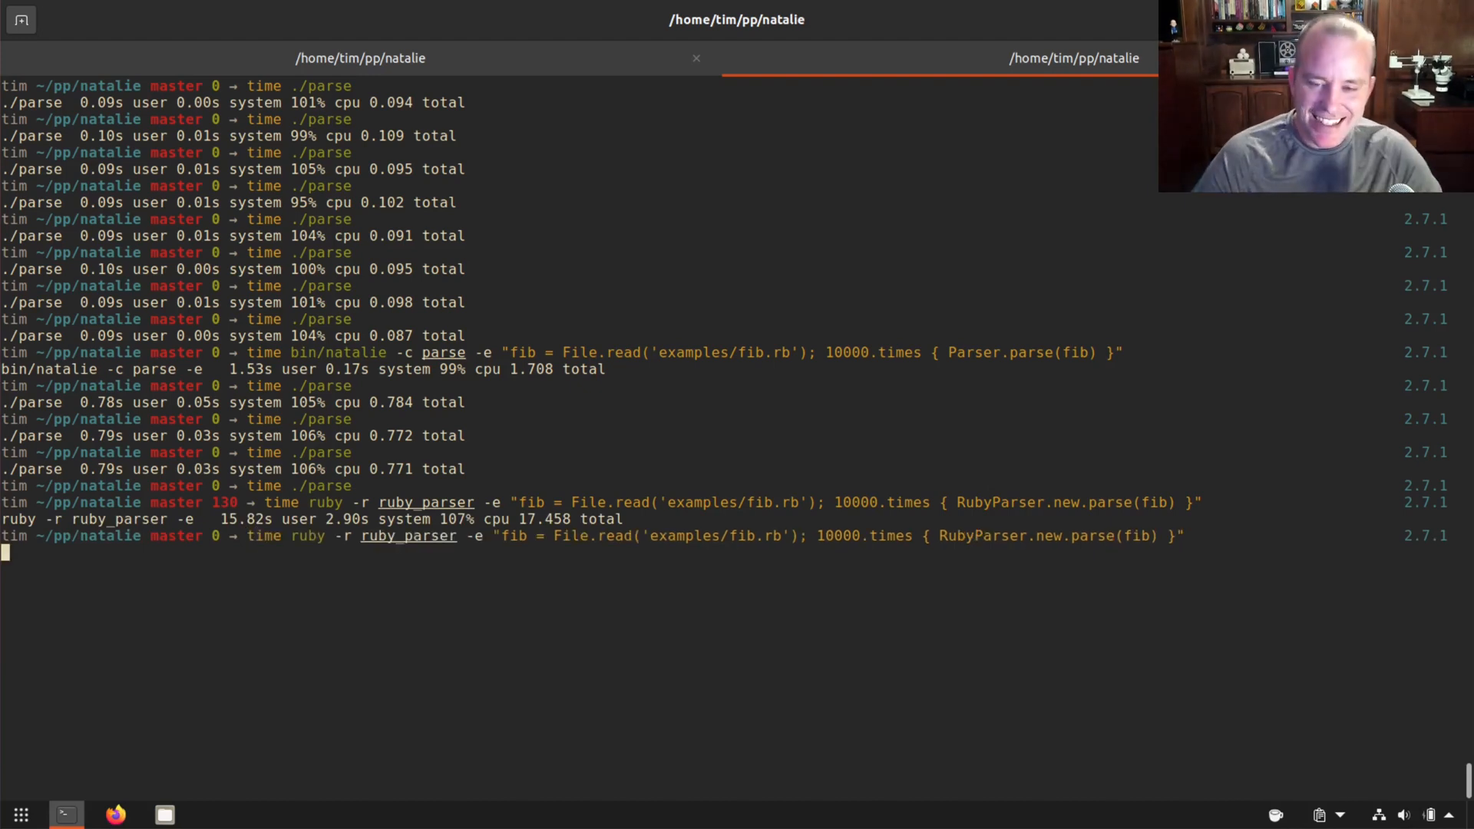